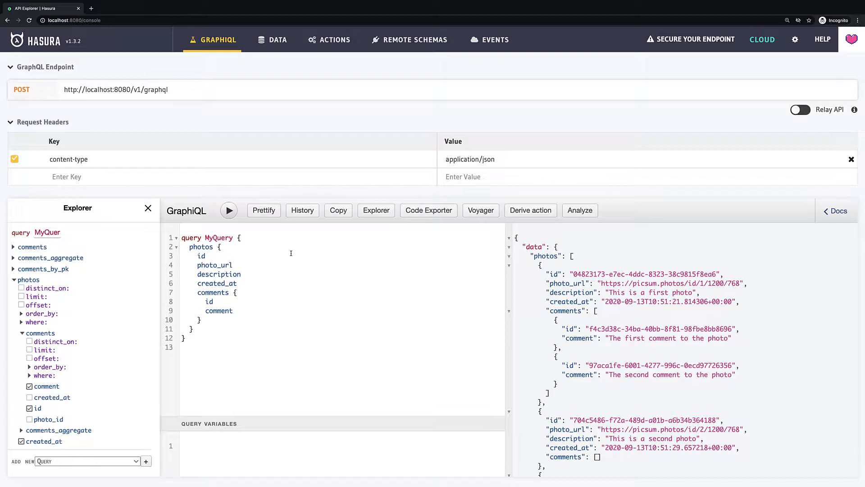
{"action": "mouse_move", "coordinate": [325, 308]}
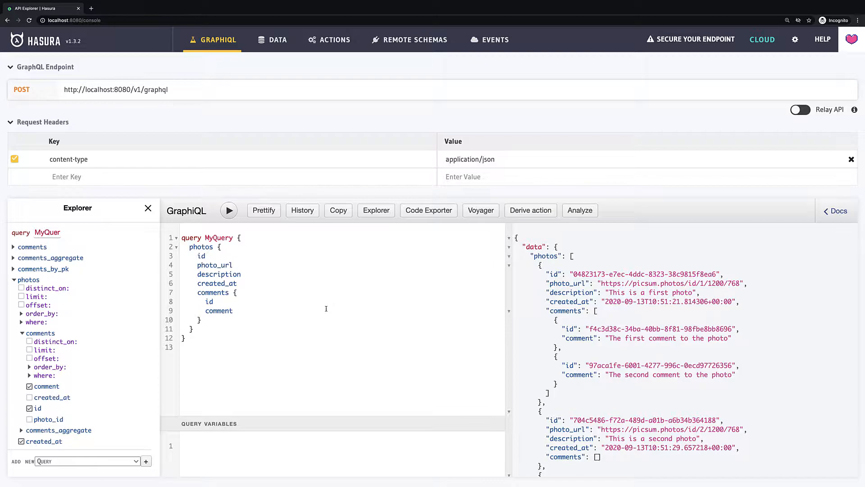
Step: Scroll to the last returned photo marked for delete and copy its id
{"action": "scroll", "scroll_direction": "down", "scroll_amount": 3}
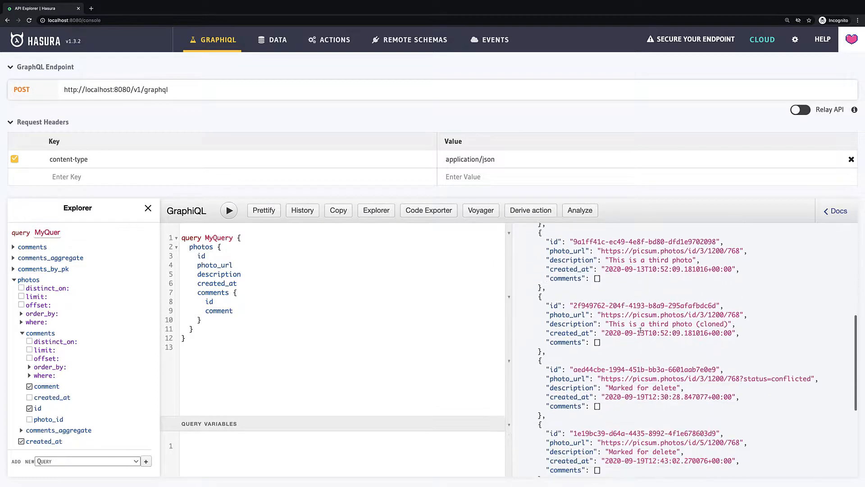
{"action": "scroll", "scroll_direction": "down", "scroll_amount": 3}
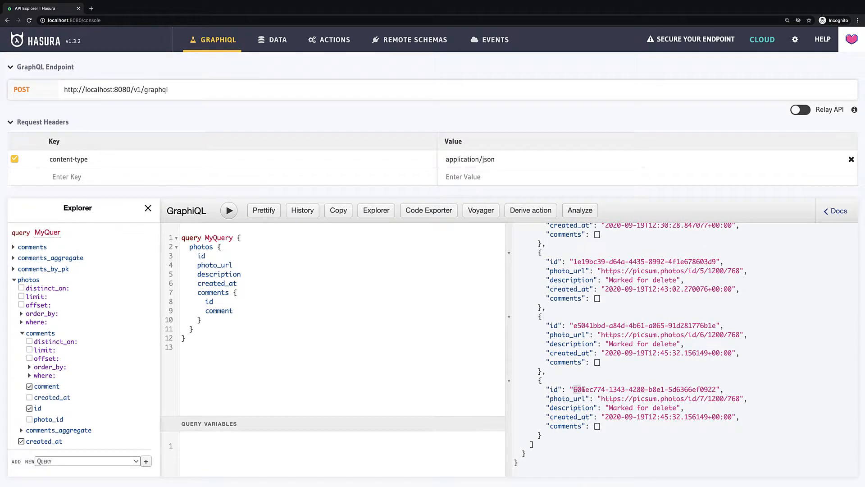
{"action": "right_click", "coordinate": [646, 389]}
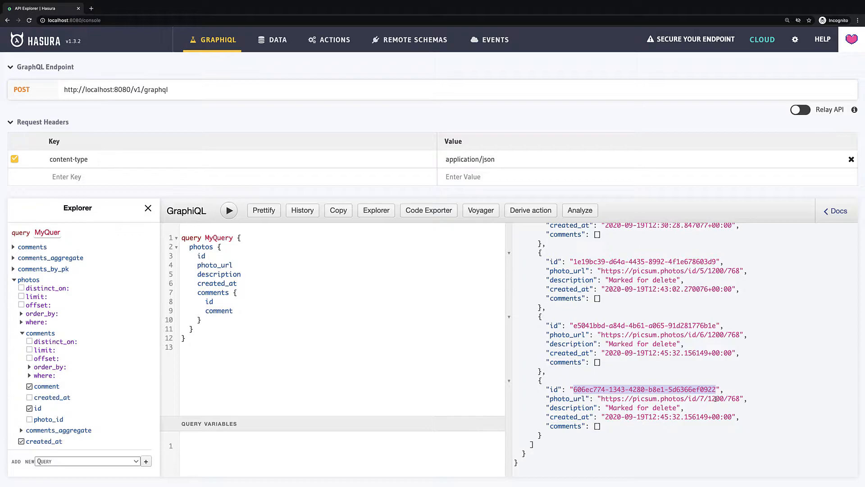
{"action": "left_click", "coordinate": [28, 280]}
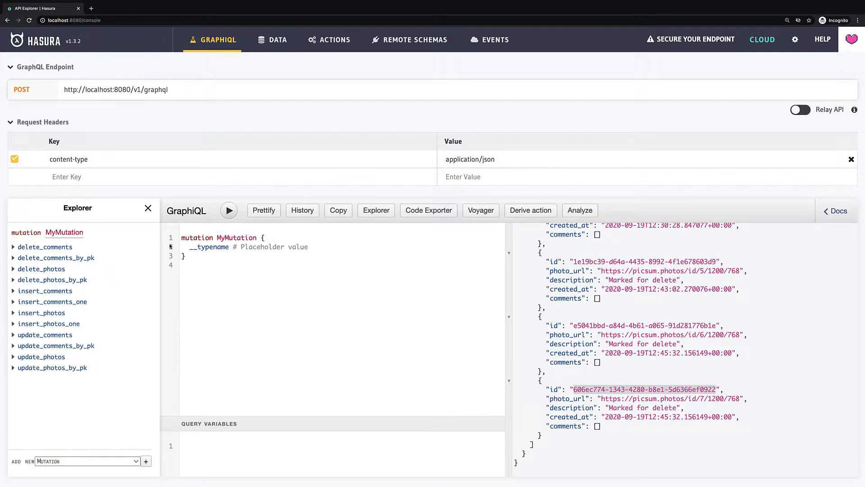
{"action": "left_click", "coordinate": [52, 280]}
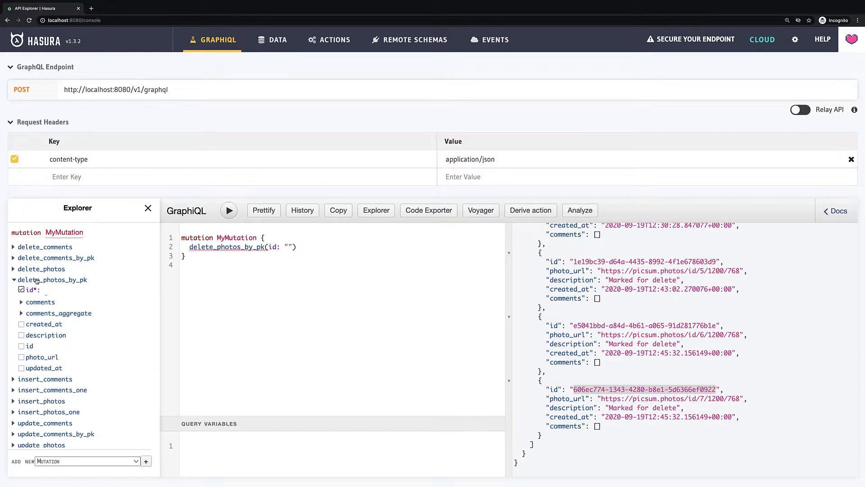
{"action": "type", "text": "606ec774-1343-4280-b8e1-5d6366ef0922"}
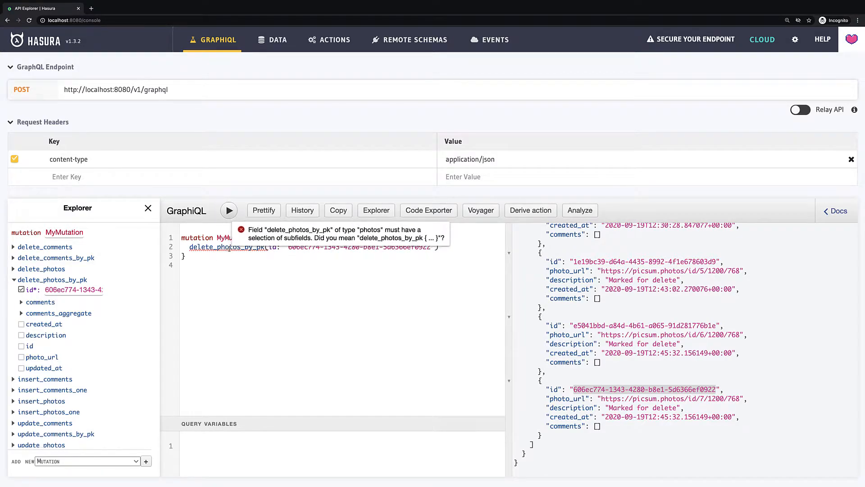
{"action": "left_click", "coordinate": [21, 345]}
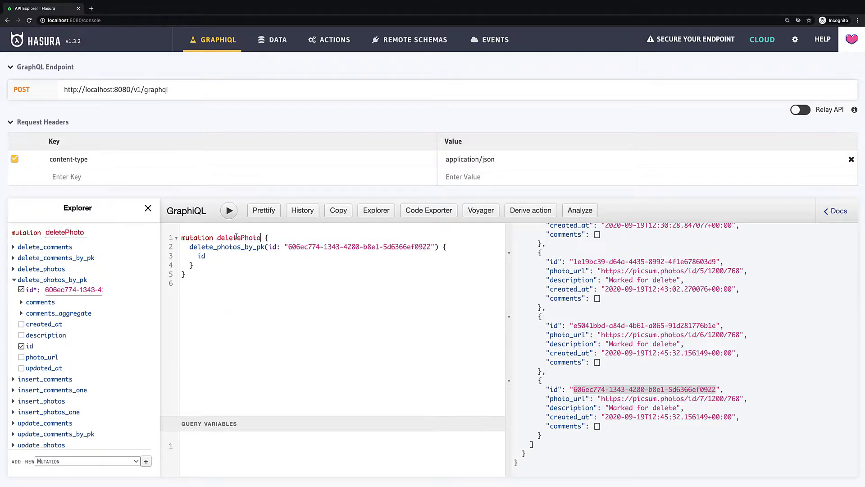
{"action": "left_click", "coordinate": [228, 210]}
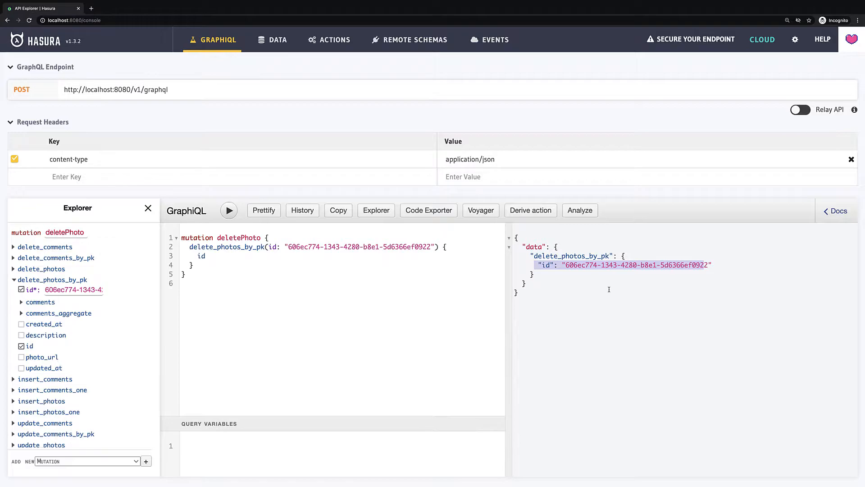
{"action": "mouse_move", "coordinate": [52, 279]}
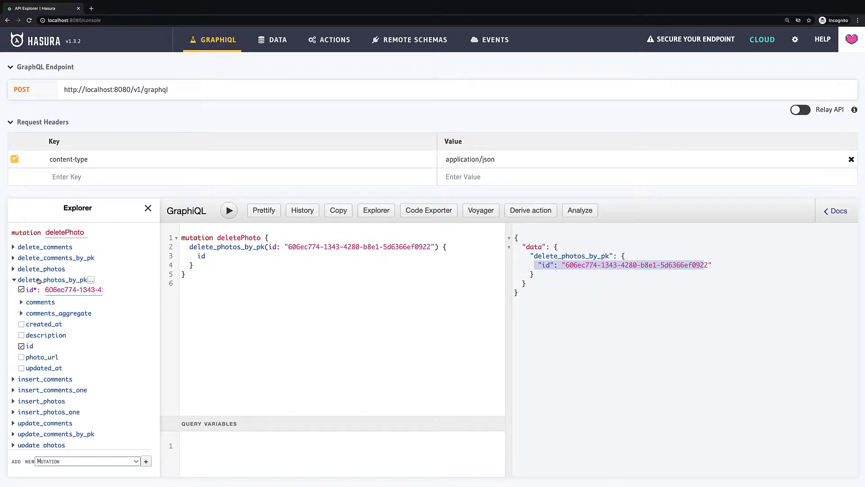
Step: Compose a delete_photos mutation filtered where description _eq "Marked for delete"
{"action": "left_click", "coordinate": [13, 280]}
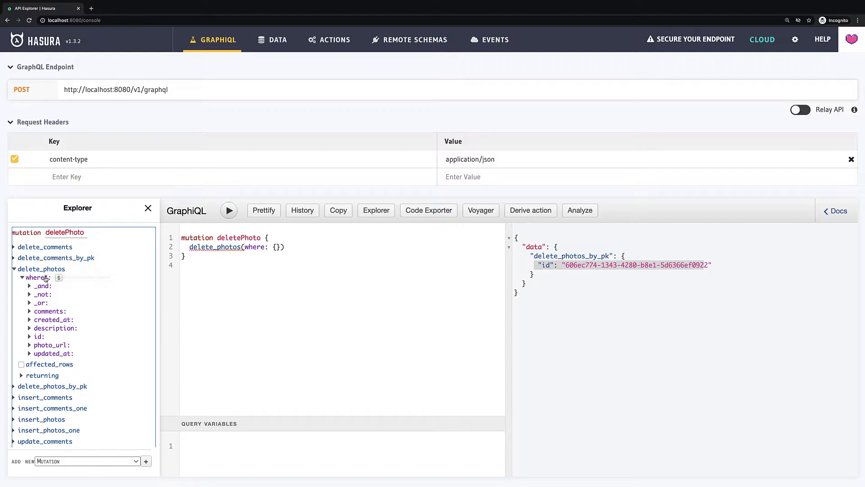
{"action": "left_click", "coordinate": [55, 328]}
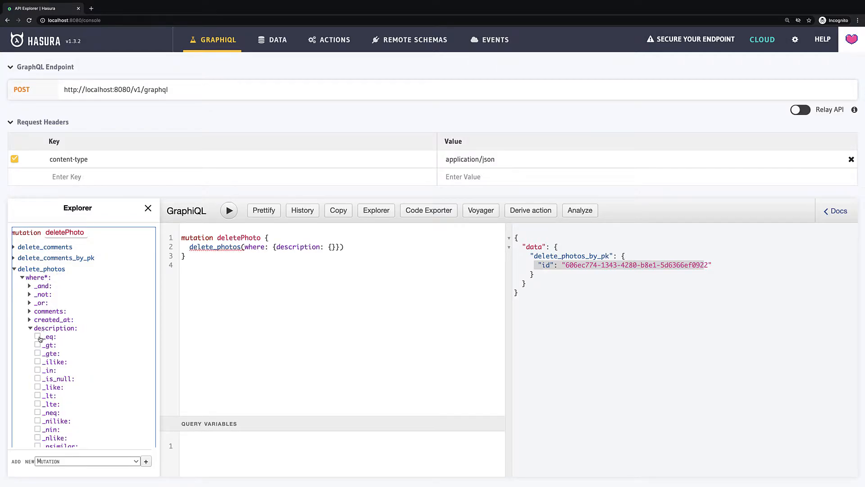
{"action": "left_click", "coordinate": [37, 336]}
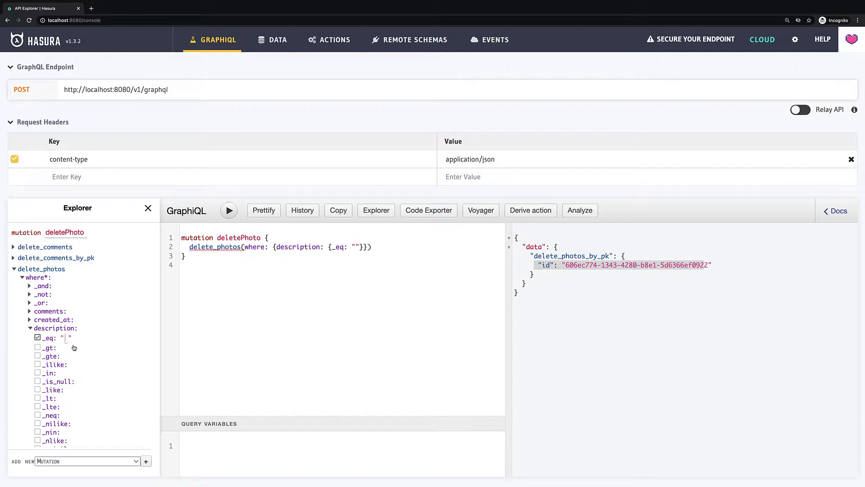
{"action": "type", "text": "Marked for delete"}
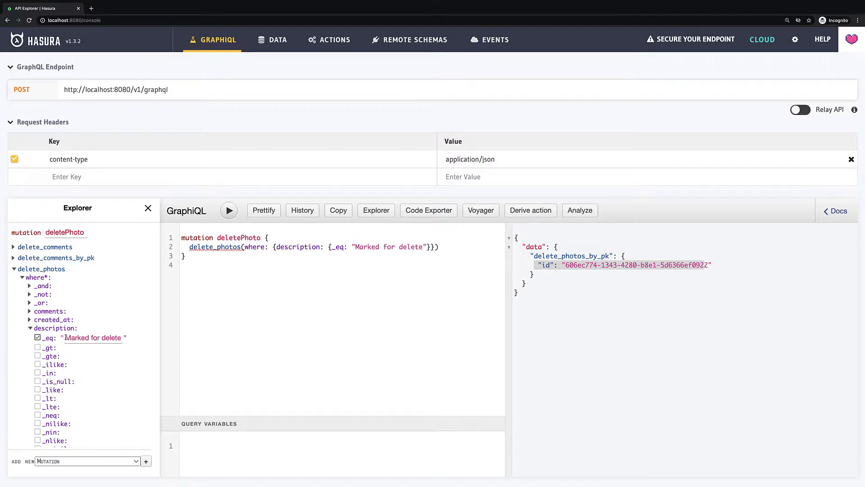
Step: Return each deleted photo's id and photo_url plus affected_rows, then run the bulk delete
{"action": "scroll", "scroll_direction": "down", "scroll_amount": 3}
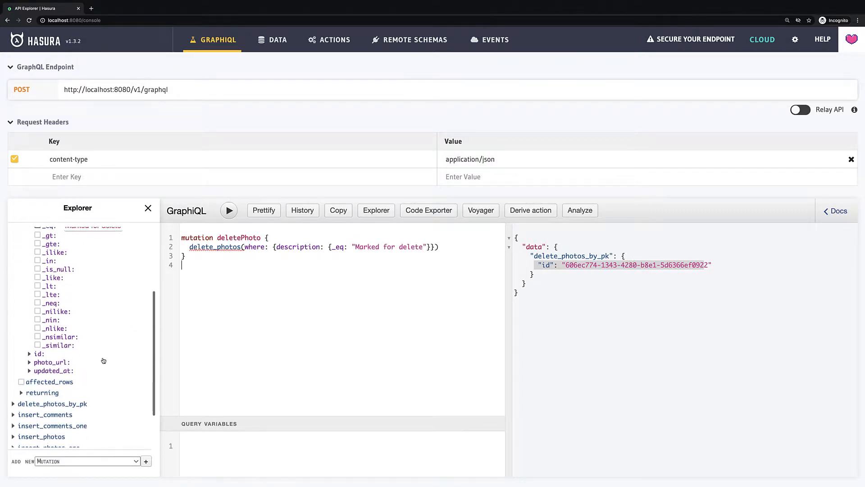
{"action": "left_click", "coordinate": [43, 392]}
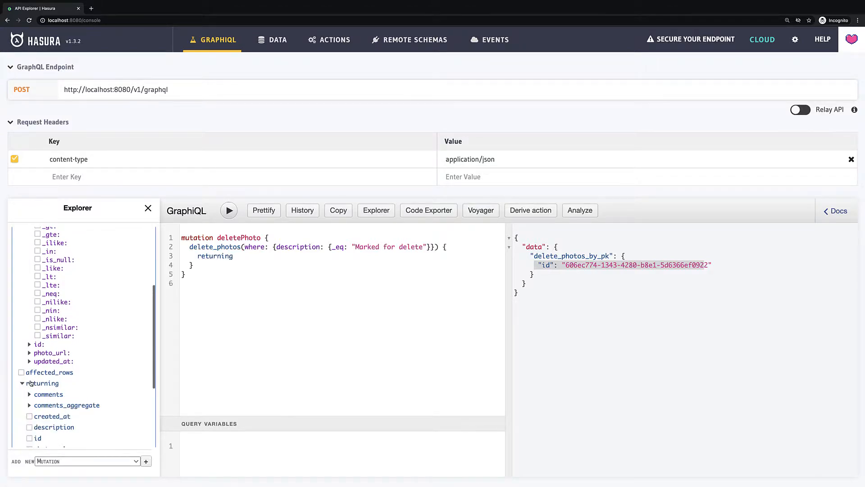
{"action": "left_click", "coordinate": [30, 438]}
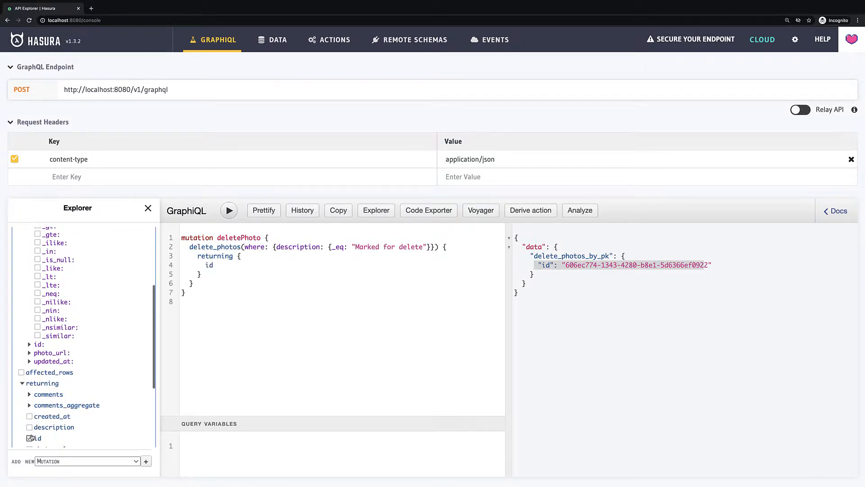
{"action": "left_click", "coordinate": [29, 415]}
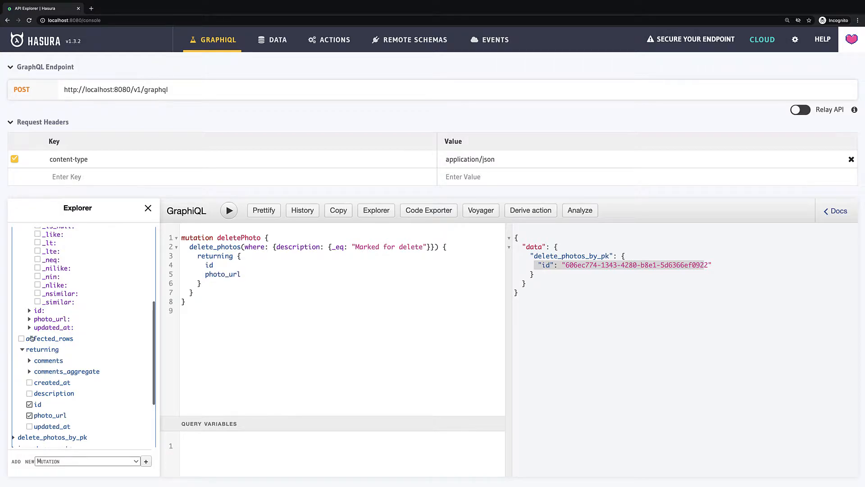
{"action": "left_click", "coordinate": [21, 338]}
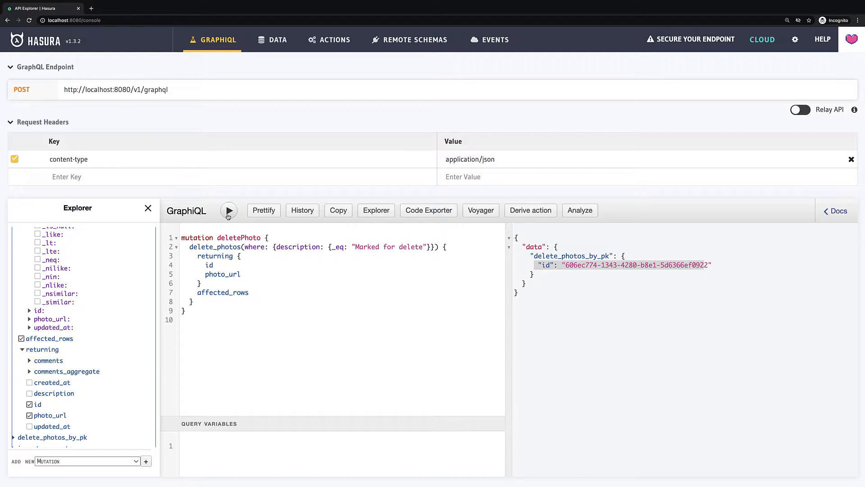
{"action": "left_click", "coordinate": [228, 210]}
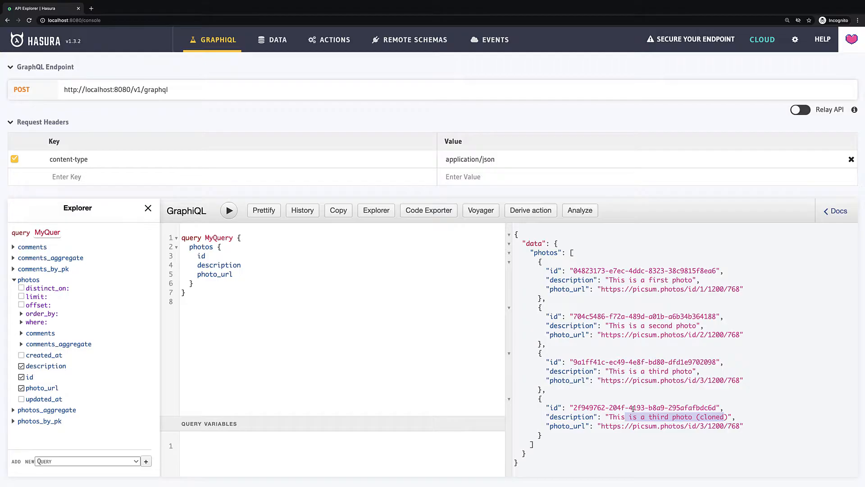
{"action": "mouse_move", "coordinate": [534, 80]}
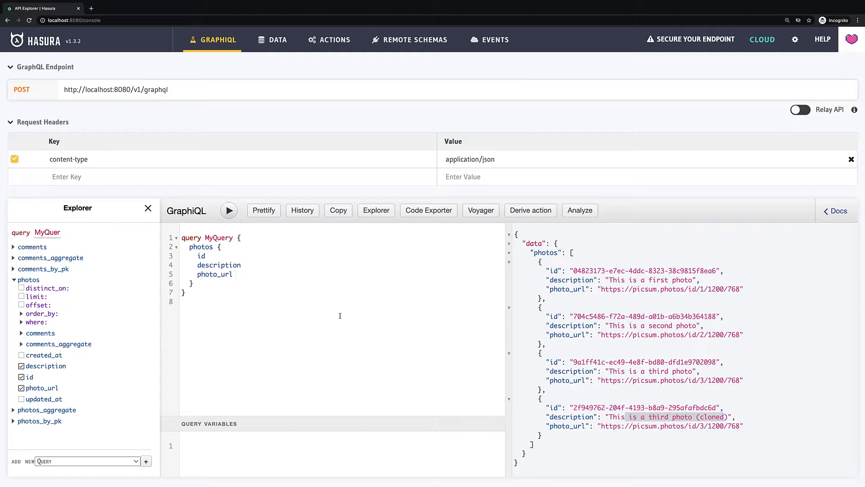
Step: Start an InsertPhotoWithComment mutation using insert_photos_one with description "Should be with comment" and a photo_url
{"action": "left_click", "coordinate": [86, 460]}
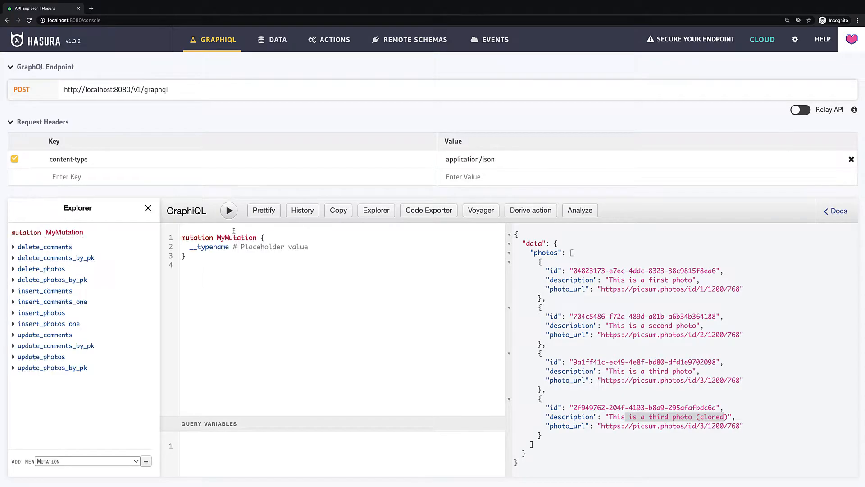
{"action": "type", "text": "InsertPhotoWithComment"}
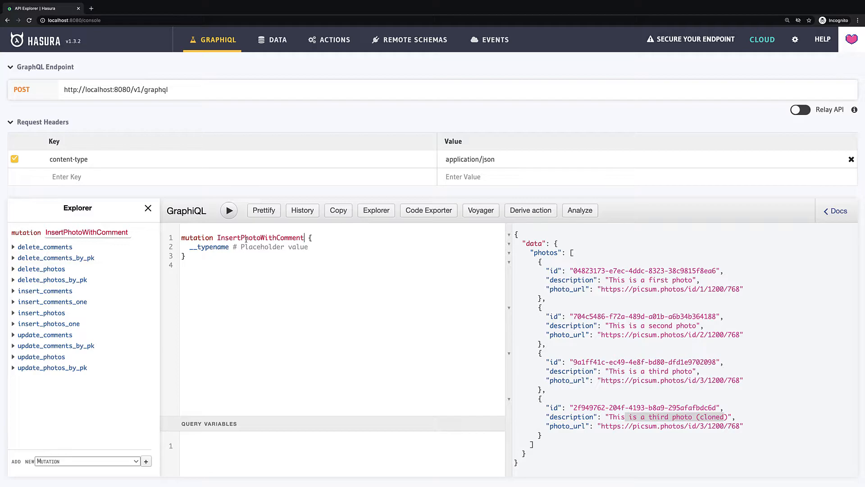
{"action": "left_click", "coordinate": [49, 324]}
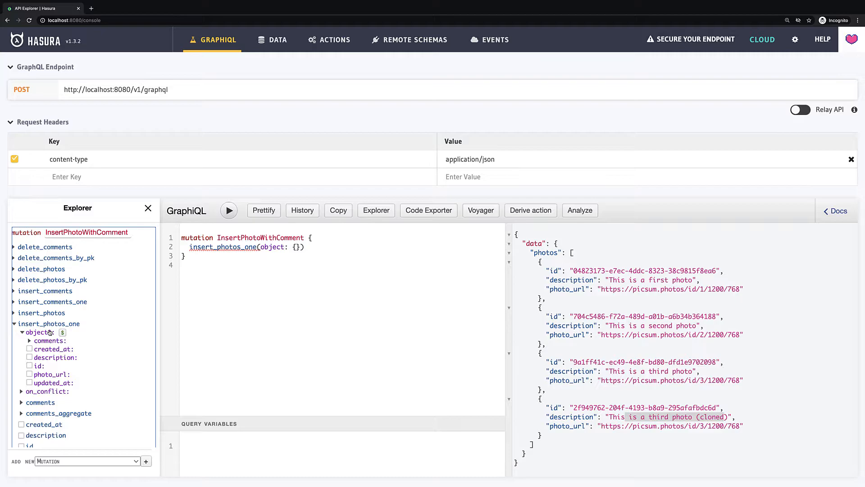
{"action": "left_click", "coordinate": [30, 358]}
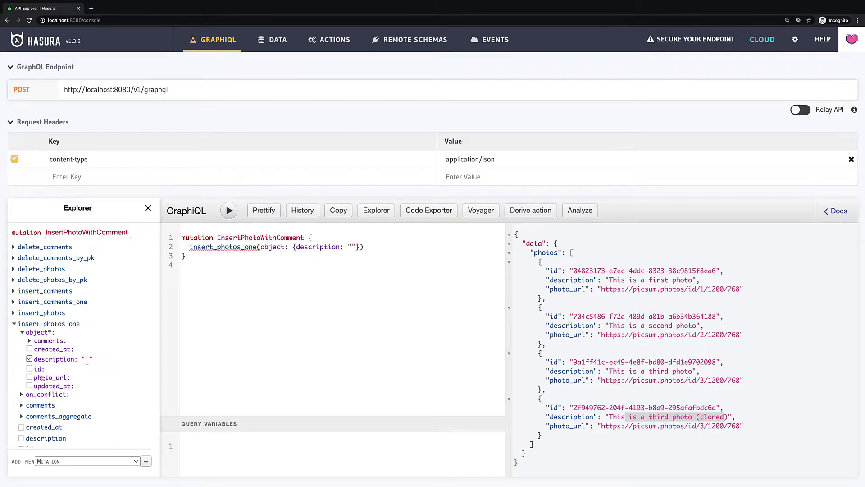
{"action": "left_click", "coordinate": [29, 378]}
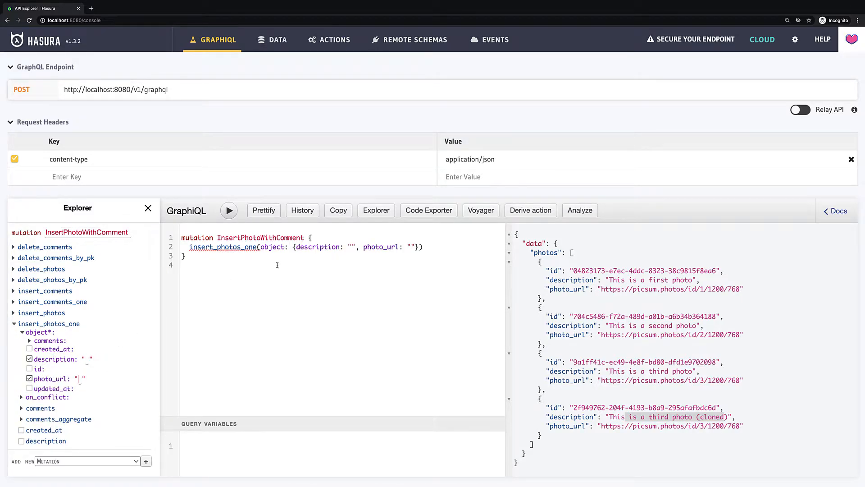
{"action": "type", "text": "Should be with comment"}
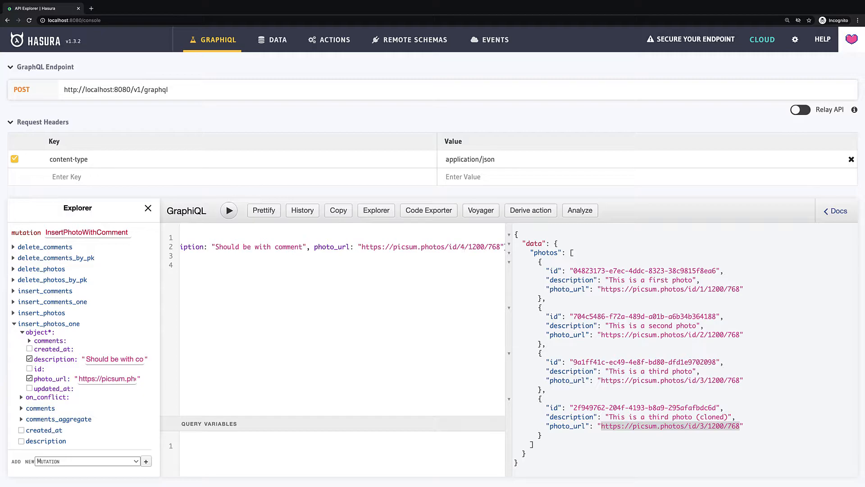
Step: Add a nested comment to the inserted photo, return its description, and run the mutation
{"action": "scroll", "scroll_direction": "down", "scroll_amount": 3}
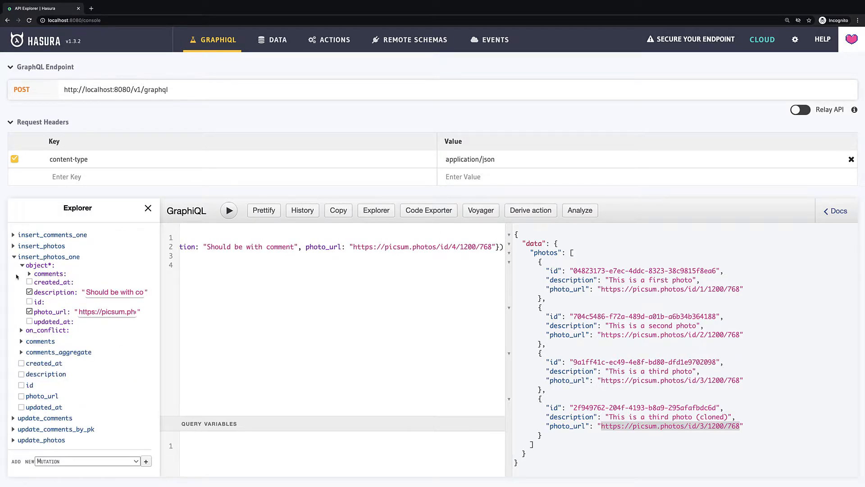
{"action": "left_click", "coordinate": [20, 273]}
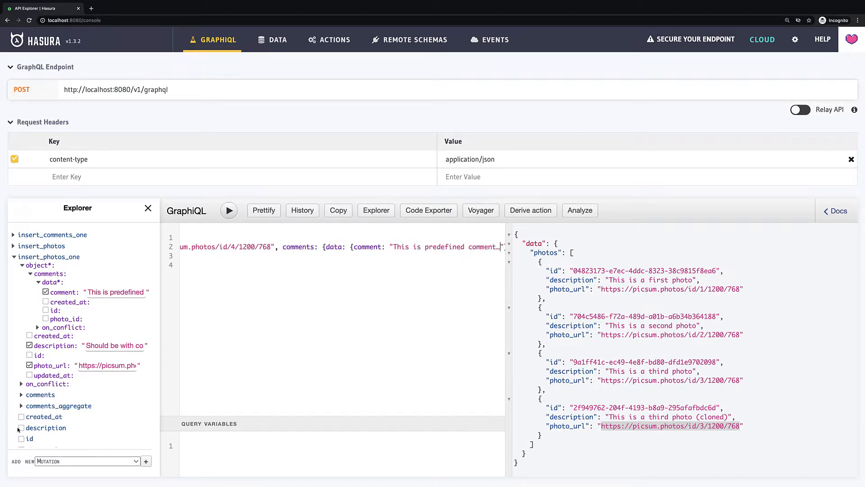
{"action": "left_click", "coordinate": [20, 438]}
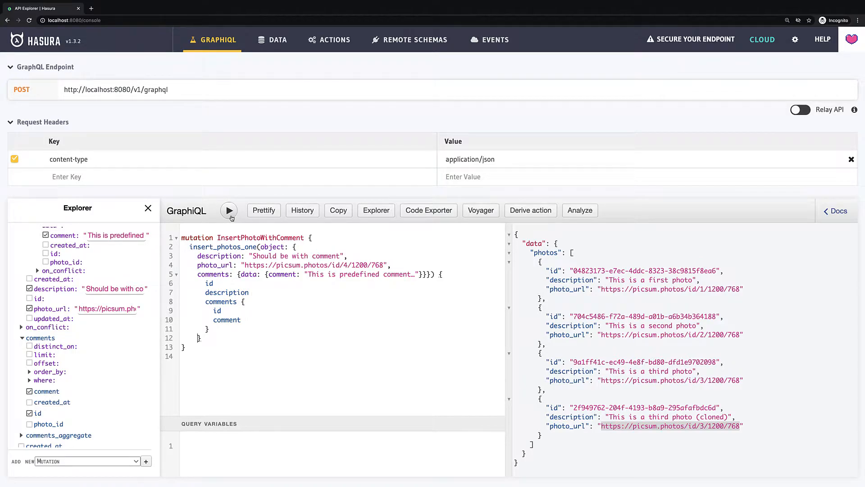
{"action": "left_click", "coordinate": [228, 210]}
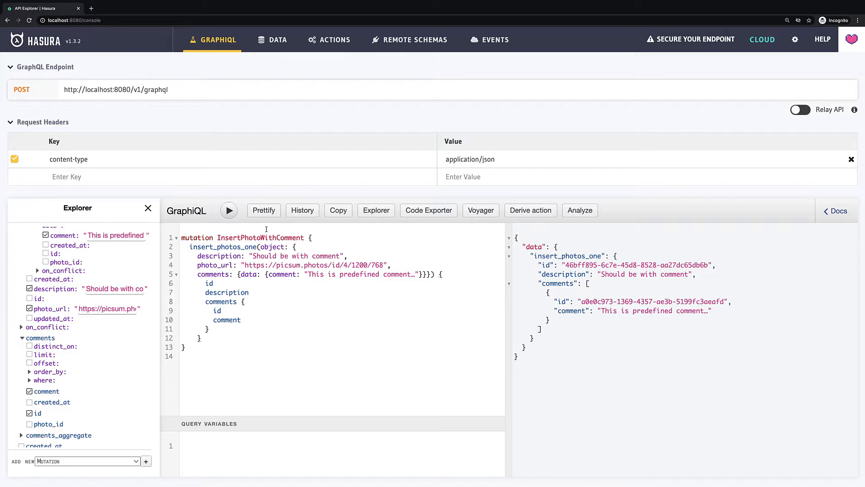
Step: Recall MyQuery from History and run it to list the photos with comments
{"action": "left_click", "coordinate": [302, 210]}
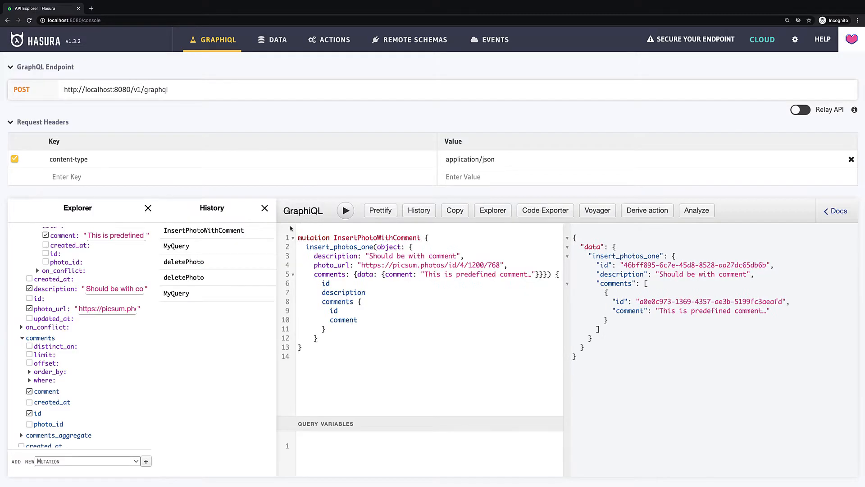
{"action": "left_click", "coordinate": [176, 293]}
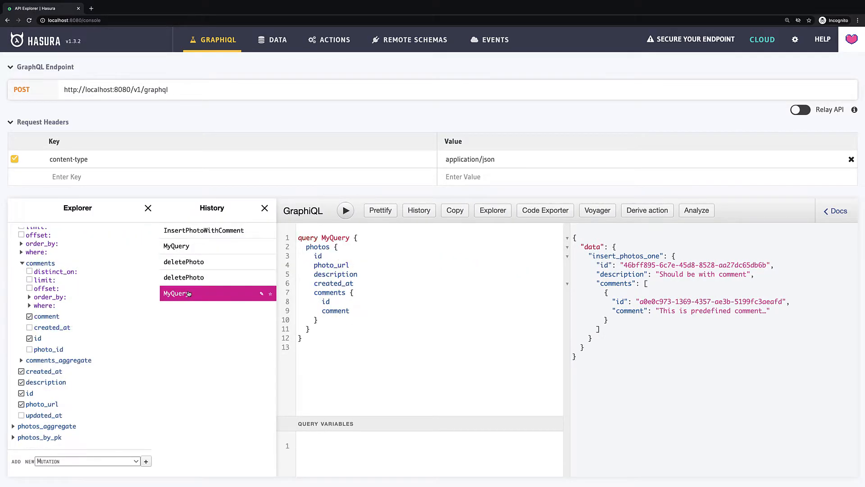
{"action": "left_click", "coordinate": [265, 209]}
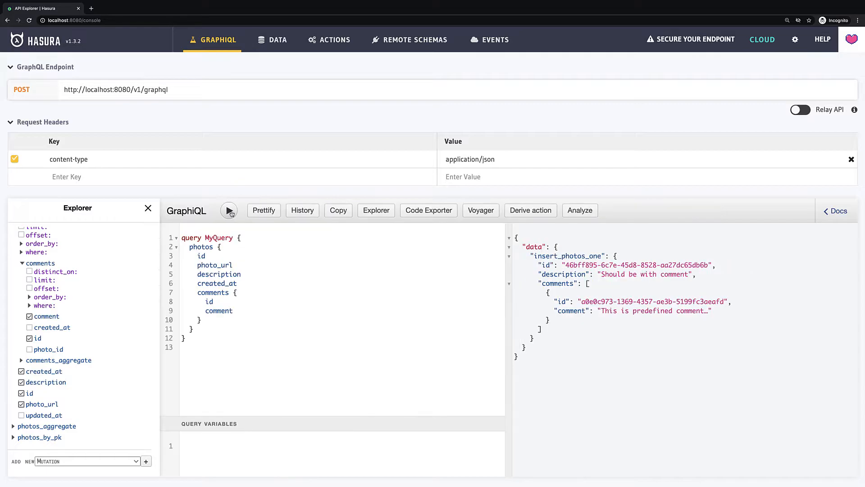
{"action": "left_click", "coordinate": [228, 210]}
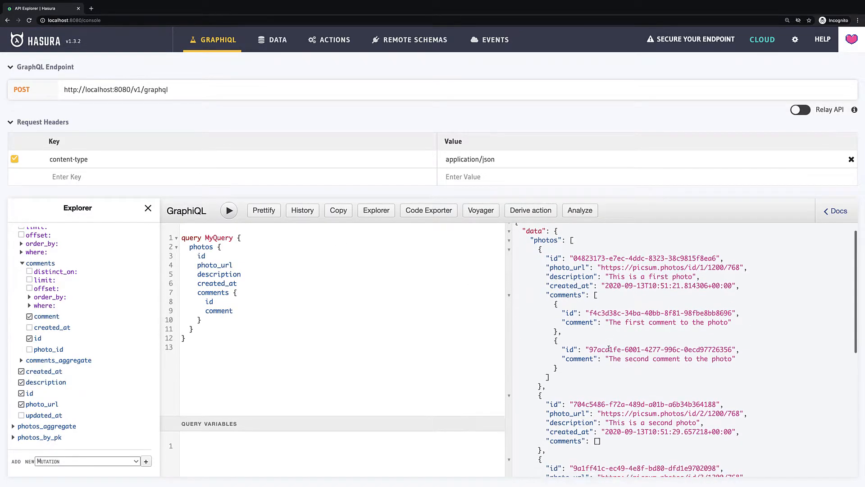
Step: Review the new photo in the results and begin replacing the editor with a createPhoto mutation
{"action": "scroll", "scroll_direction": "down", "scroll_amount": 3}
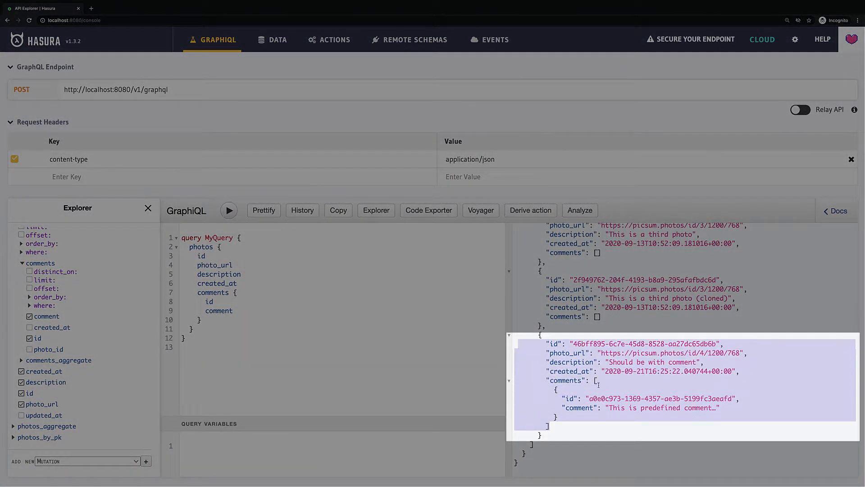
{"action": "left_click", "coordinate": [668, 393]}
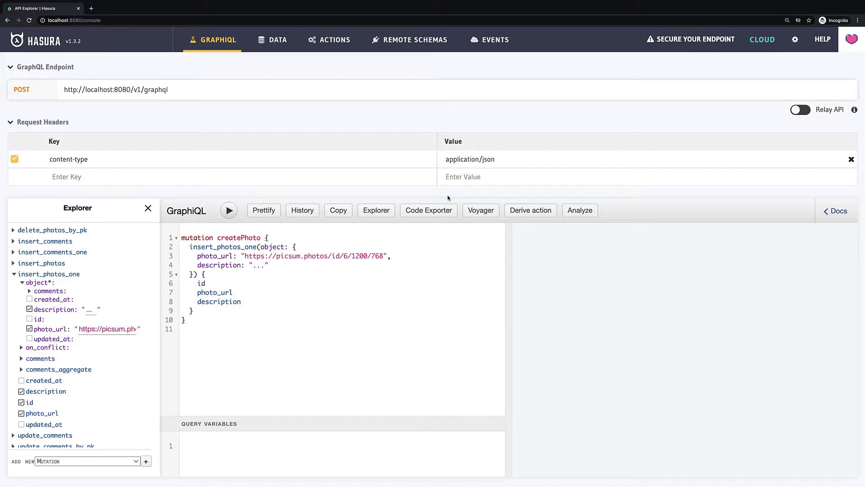
Step: Write a Query Variables JSON object with photo_url and description keys for createPhoto
{"action": "left_click", "coordinate": [199, 320]}
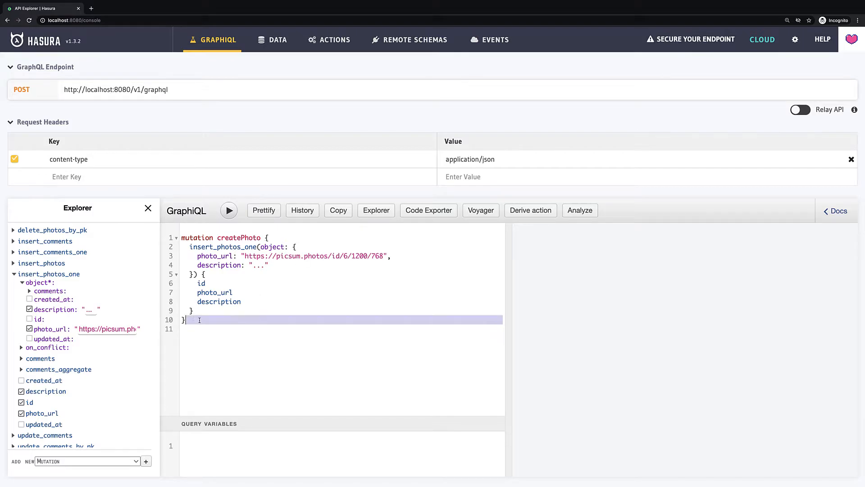
{"action": "key", "text": "ctrl+a"}
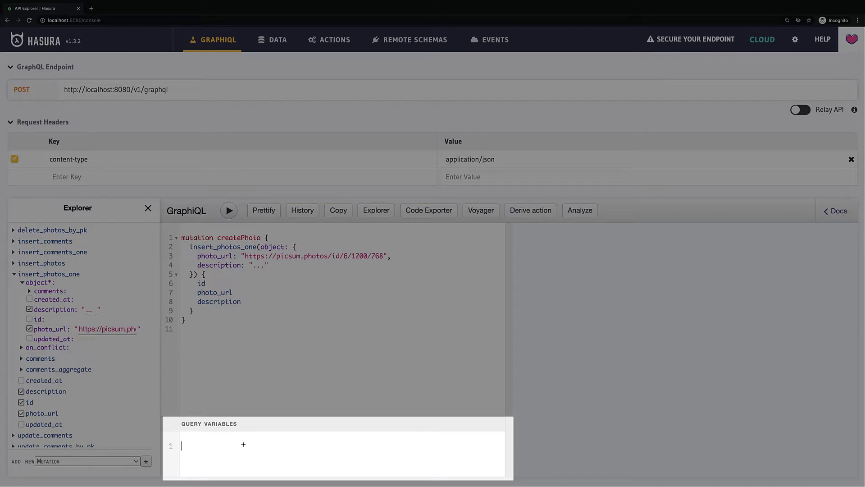
{"action": "type", "text": "{"}
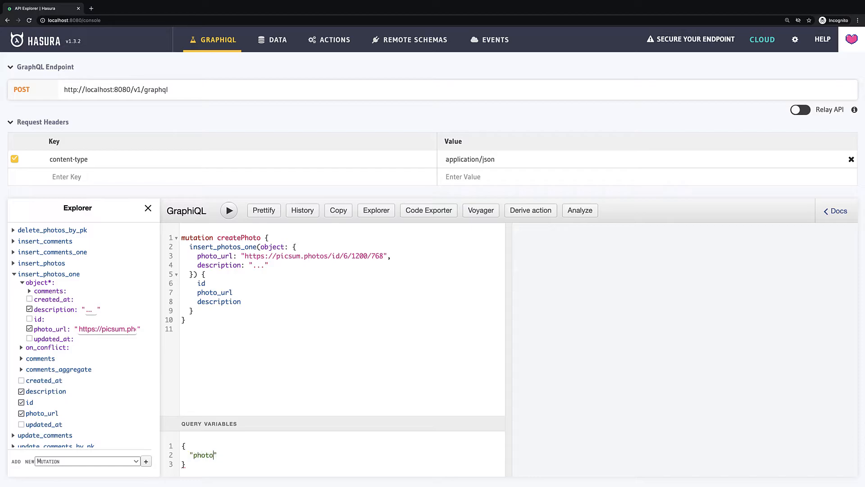
{"action": "type", "text": "_url\": \"https://picsum.photos/id/6/1200/768\","}
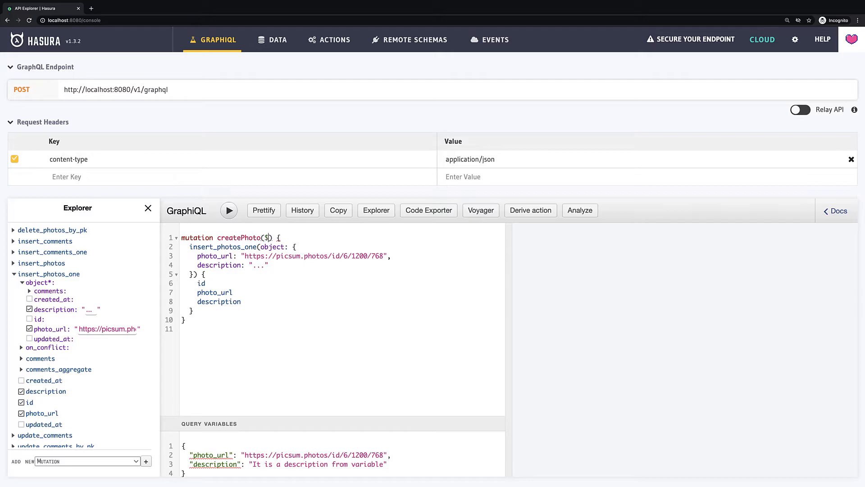
Step: Declare createPhoto($photo_url: String!, $description: String!) in the mutation signature
{"action": "type", "text": "photo_url:"}
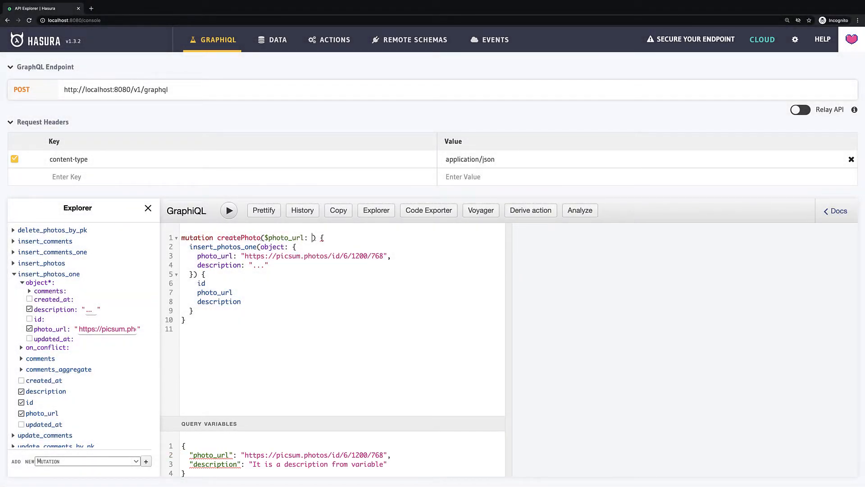
{"action": "type", "text": "String"}
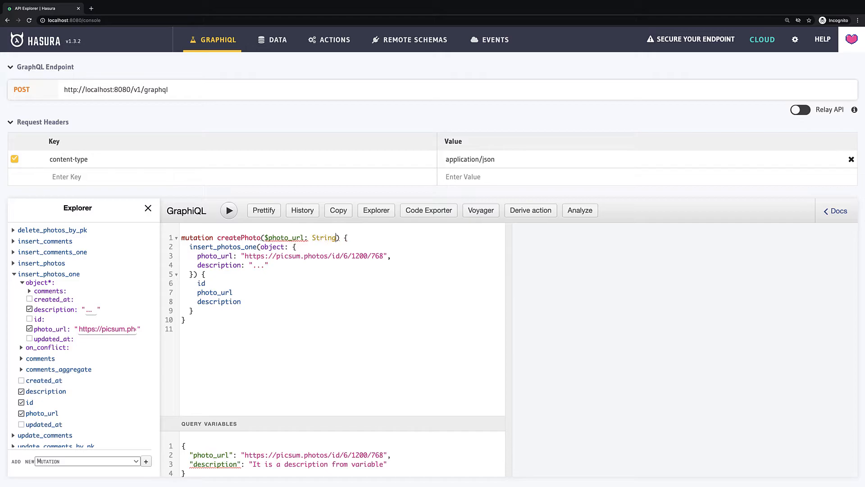
{"action": "type", "text": "!"}
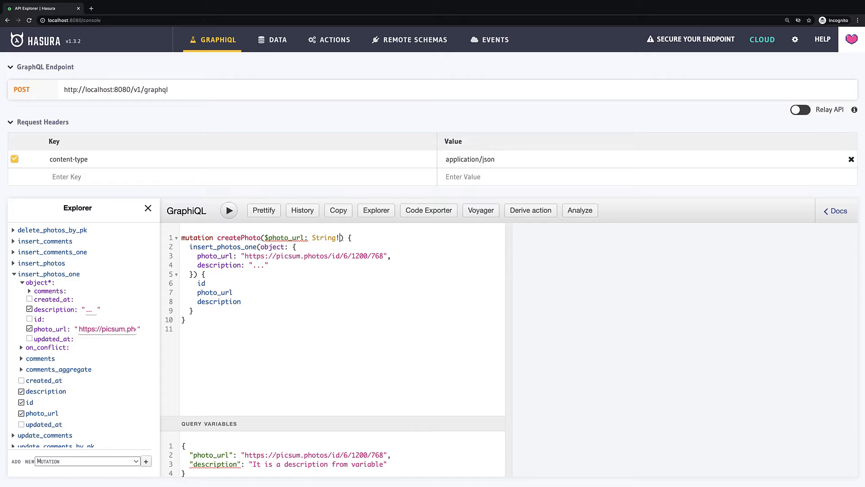
{"action": "type", "text": ", $description: String!"}
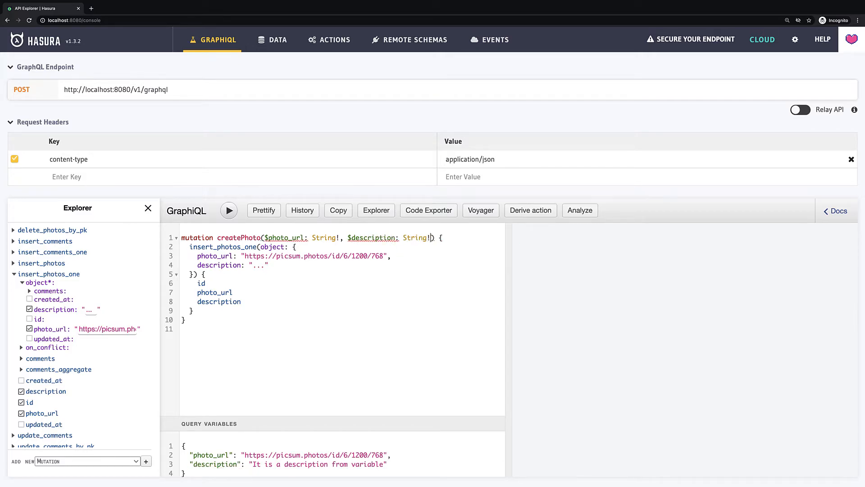
{"action": "mouse_move", "coordinate": [373, 238]}
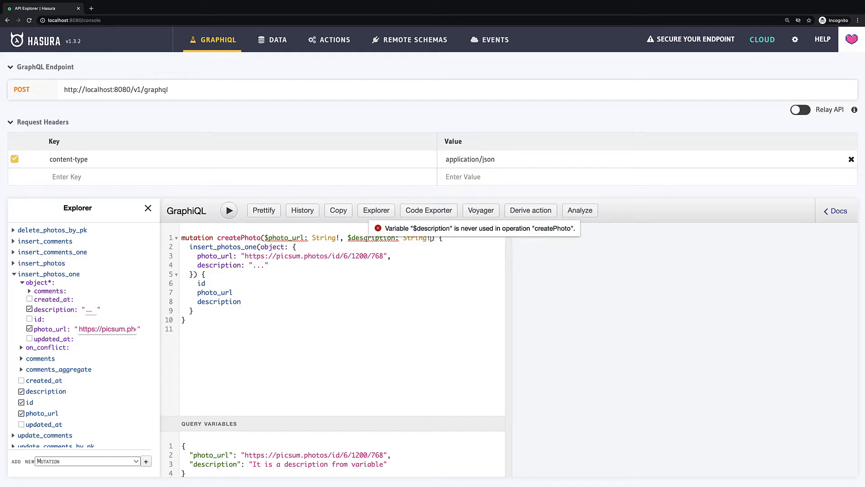
{"action": "mouse_move", "coordinate": [284, 238]}
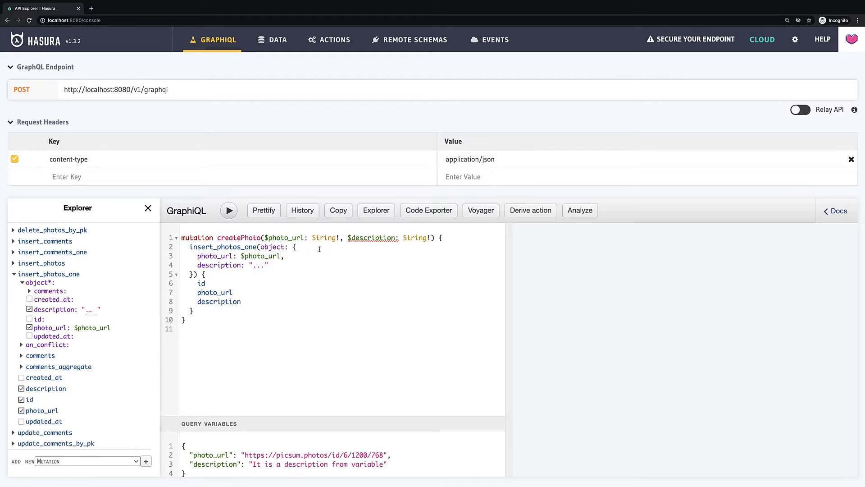
{"action": "mouse_move", "coordinate": [368, 237]}
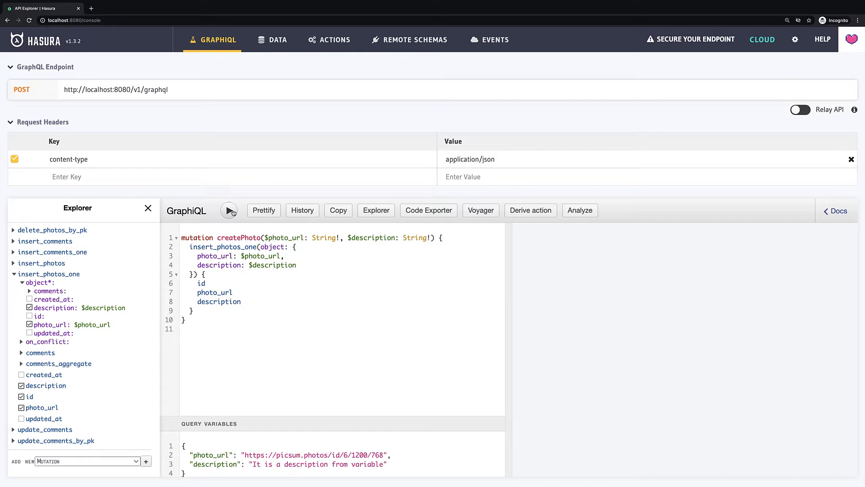
Step: Run the variable-based createPhoto mutation, returning the new photo's id and description
{"action": "left_click", "coordinate": [228, 210]}
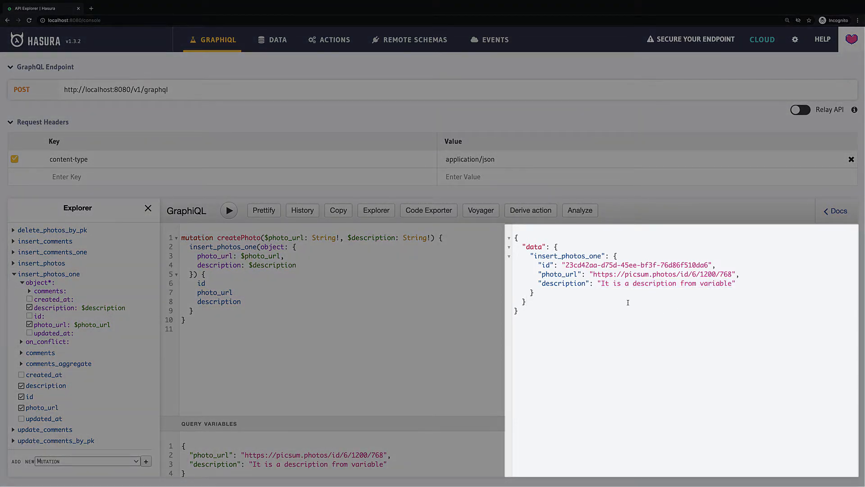
{"action": "mouse_move", "coordinate": [678, 343]}
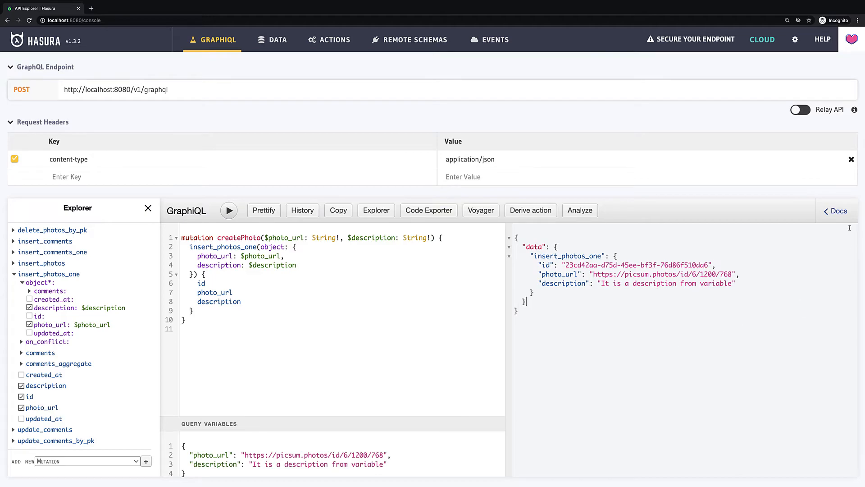
Step: Search the schema Docs for insert_photos_one and view its photos_insert_input fields
{"action": "left_click", "coordinate": [837, 211]}
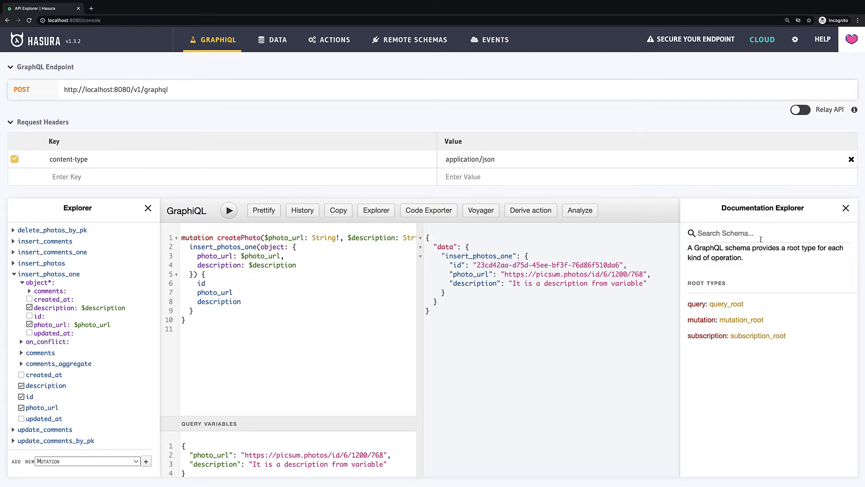
{"action": "type", "text": "insert_pho"}
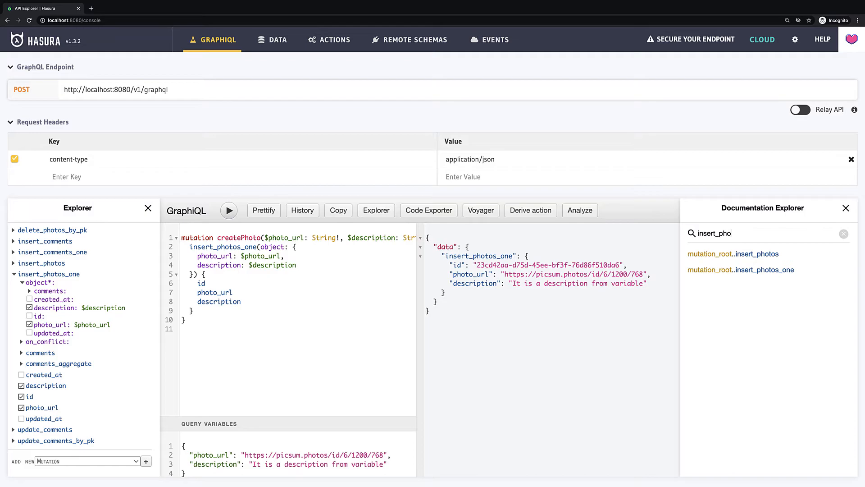
{"action": "left_click", "coordinate": [741, 270]}
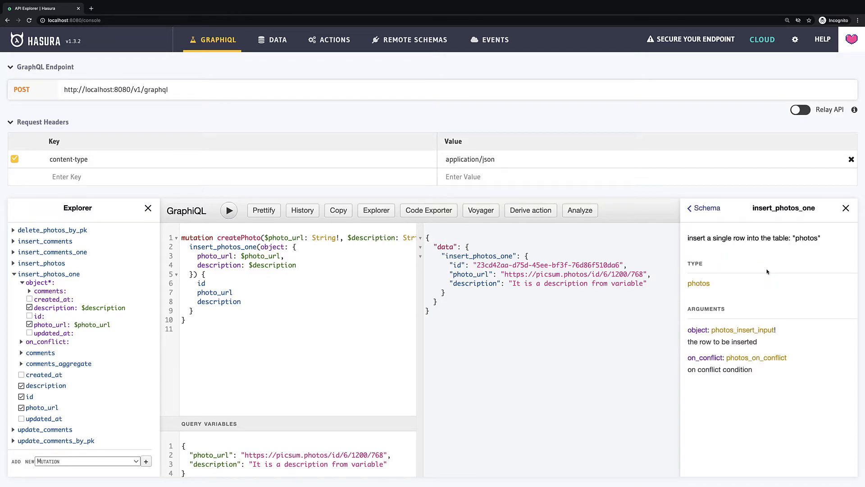
{"action": "left_click", "coordinate": [747, 330]}
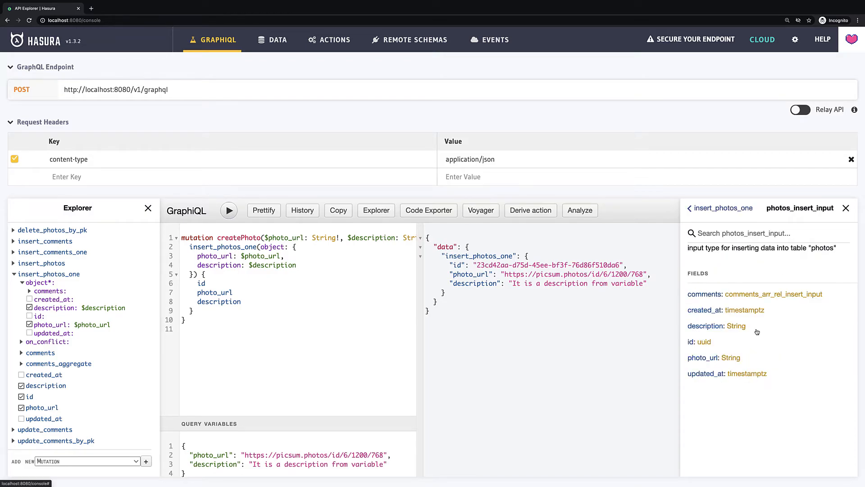
{"action": "mouse_move", "coordinate": [726, 329]}
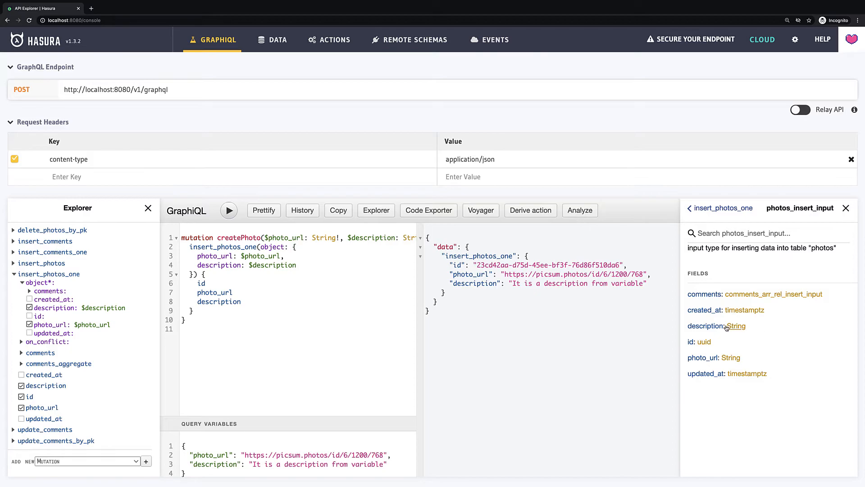
{"action": "mouse_move", "coordinate": [731, 358]}
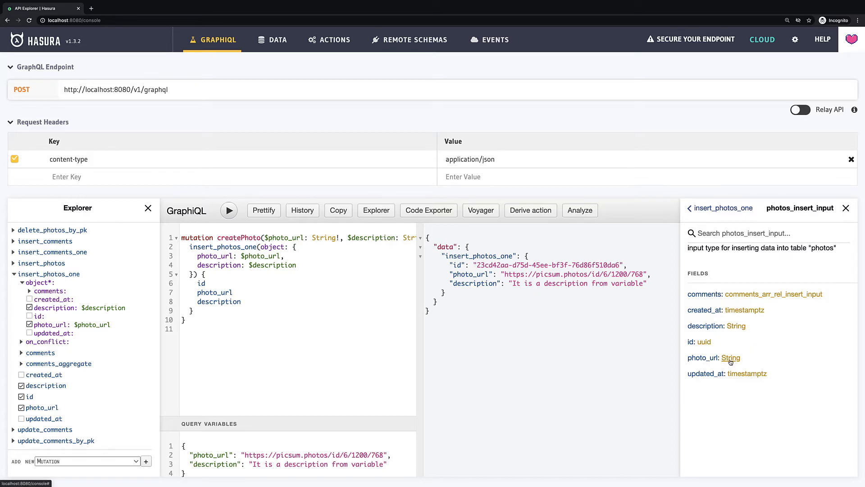
{"action": "mouse_move", "coordinate": [705, 341]}
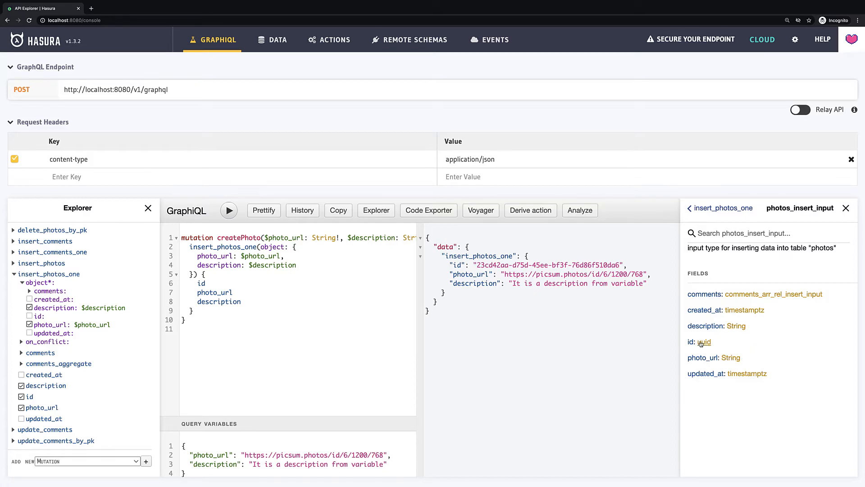
{"action": "mouse_move", "coordinate": [746, 374]}
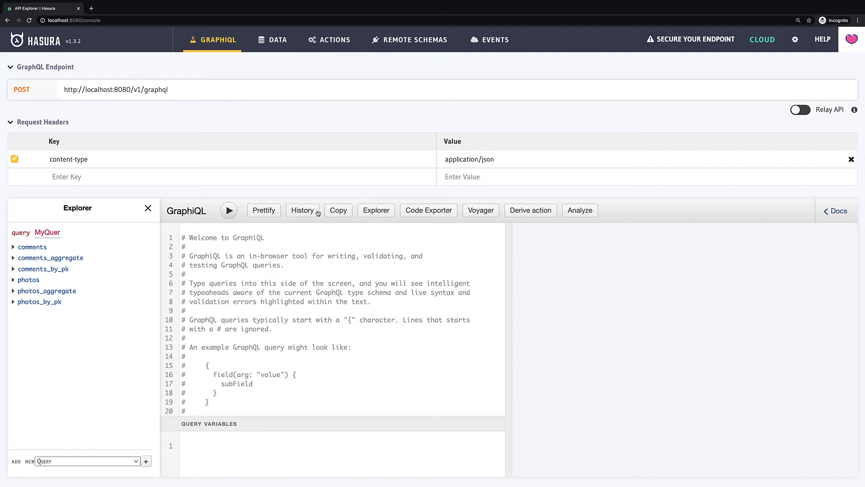
Step: Recall the earlier GetPhotos query from History into the editor
{"action": "left_click", "coordinate": [303, 210]}
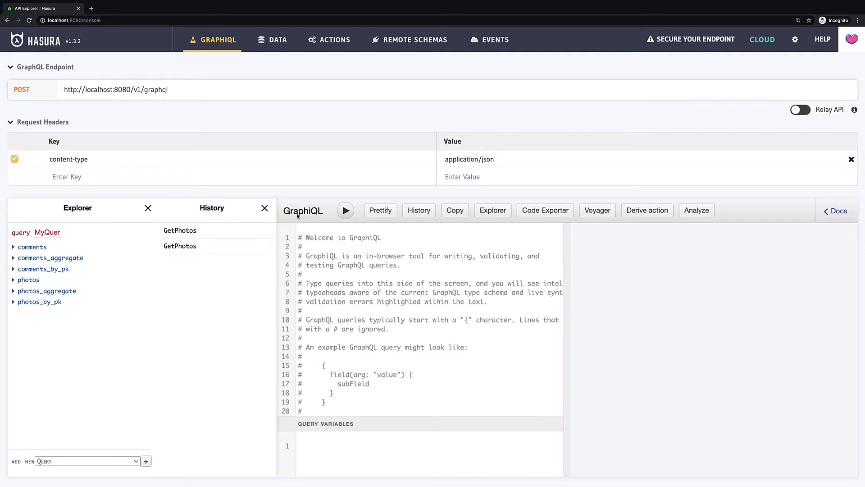
{"action": "left_click", "coordinate": [179, 230]}
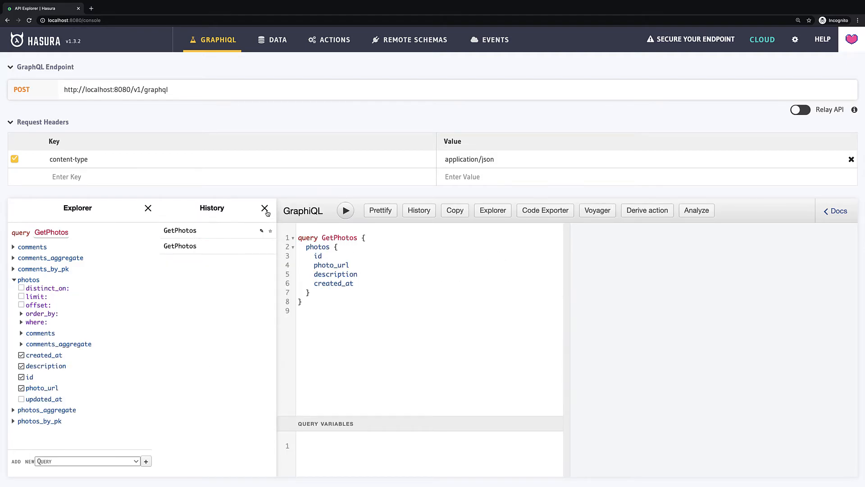
{"action": "left_click", "coordinate": [265, 211]}
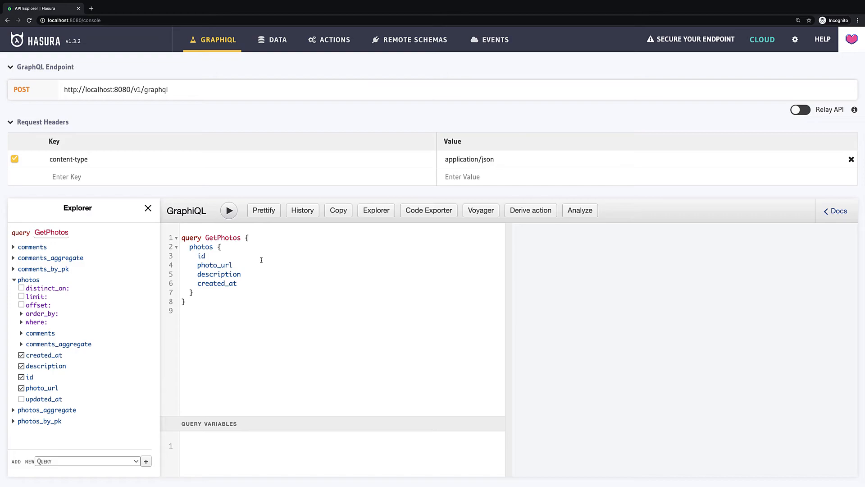
Step: Change GetPhotos from query to subscription and start it for a live photos list
{"action": "double_click", "coordinate": [190, 237]}
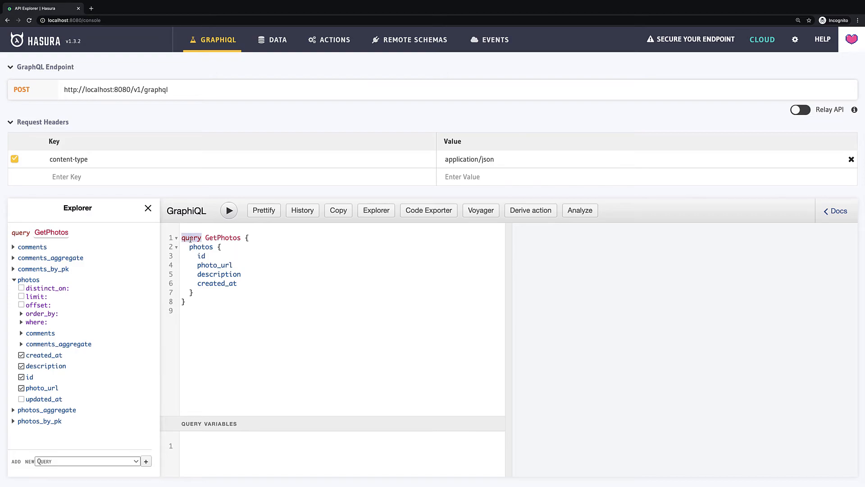
{"action": "type", "text": "subscription"}
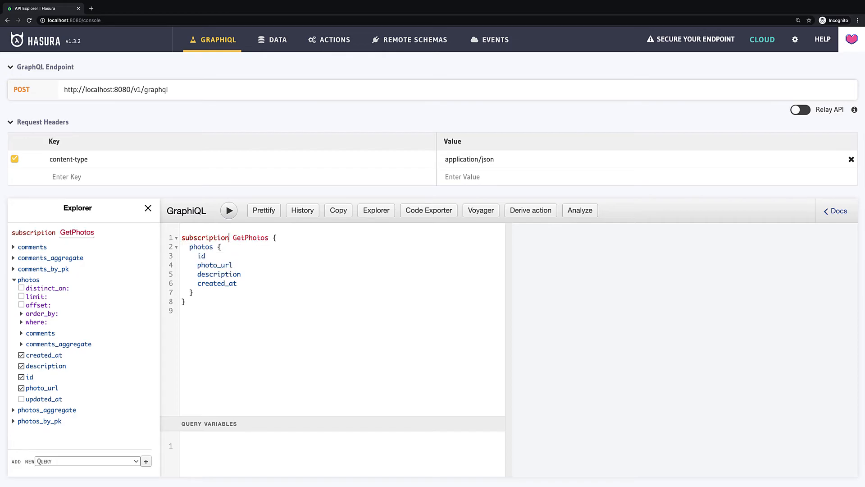
{"action": "left_click", "coordinate": [228, 210]}
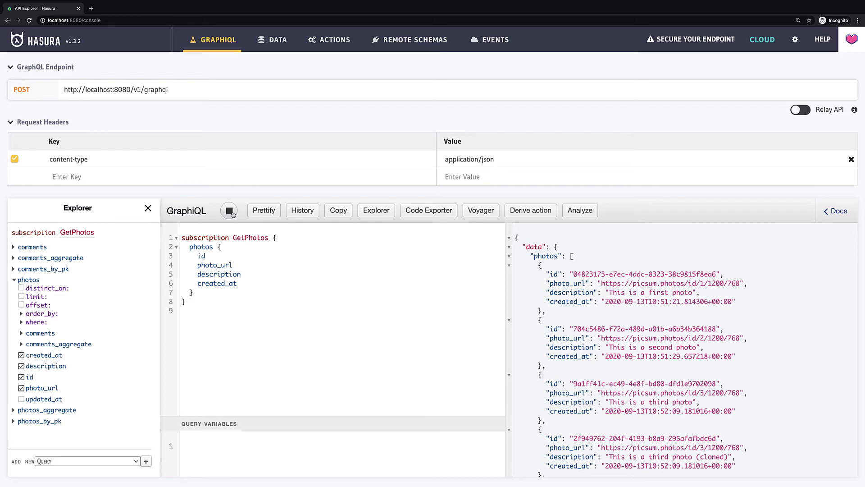
Step: Add a new mutation insert_photos_one with the URL and description 'Live reload should work' in a second tab and run it
{"action": "left_click", "coordinate": [228, 210]}
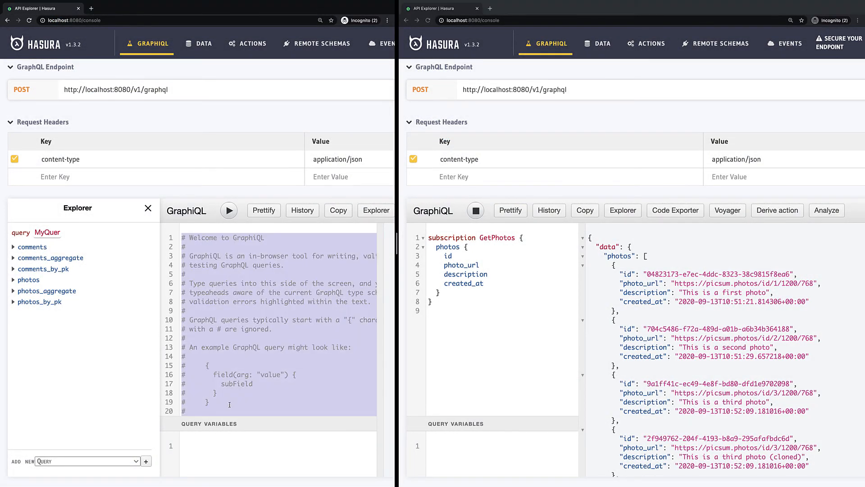
{"action": "left_click", "coordinate": [87, 461]}
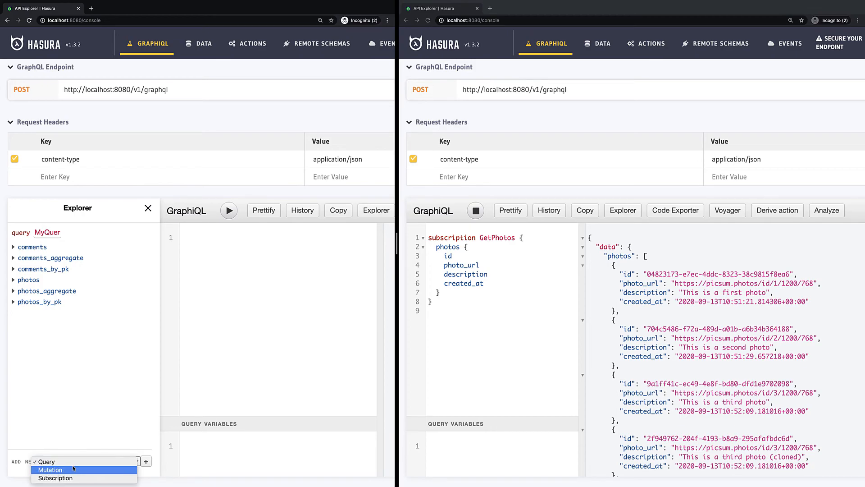
{"action": "left_click", "coordinate": [51, 470]}
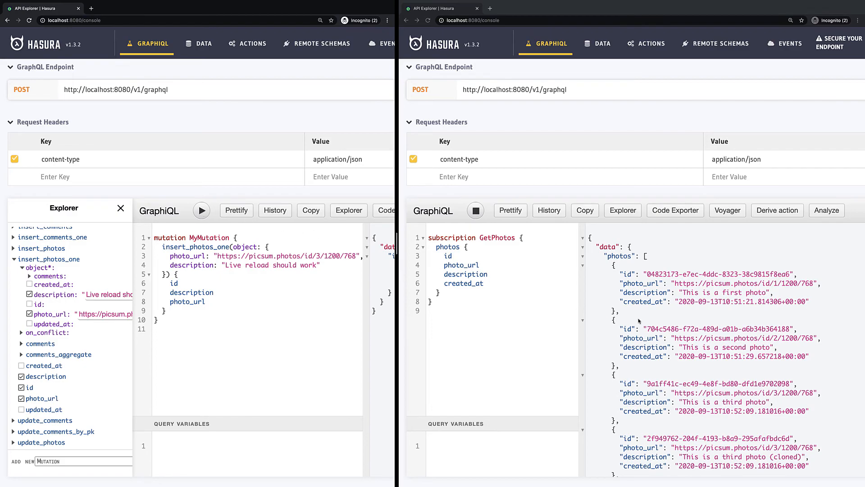
{"action": "scroll", "scroll_direction": "down", "scroll_amount": 3}
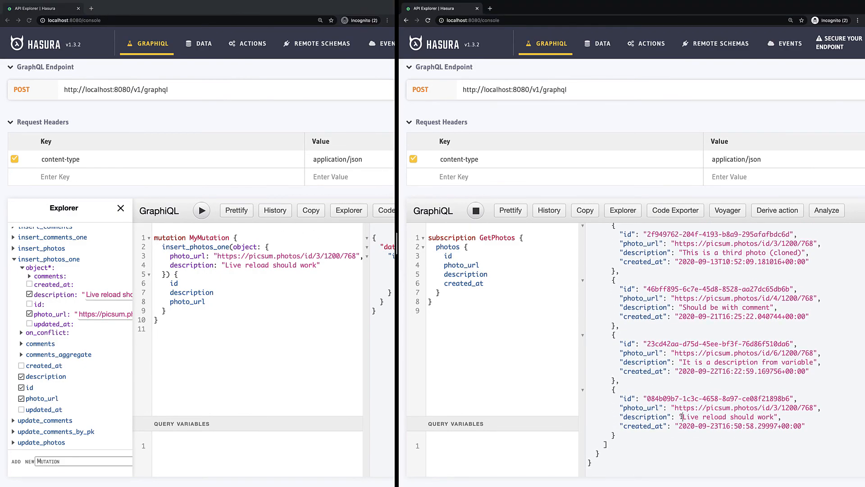
Step: Confirm the 'Live reload should work' photo appeared in GetPhotos and stop the running subscription
{"action": "double_click", "coordinate": [728, 417]}
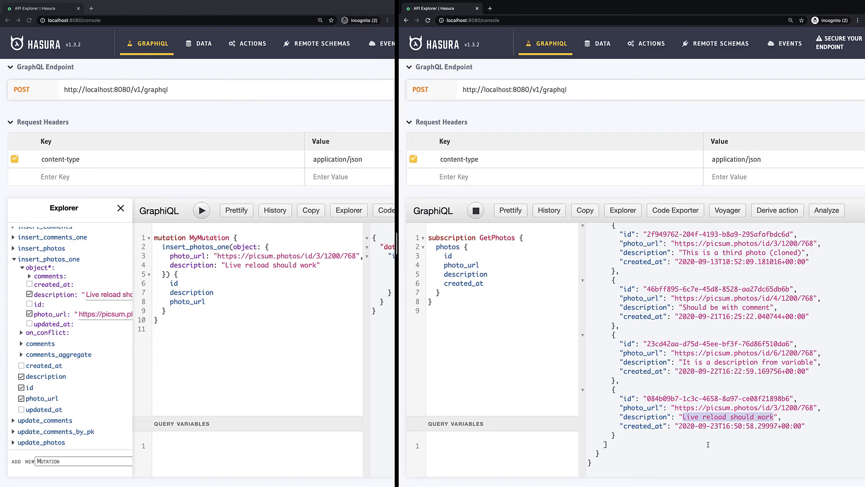
{"action": "mouse_move", "coordinate": [704, 429]}
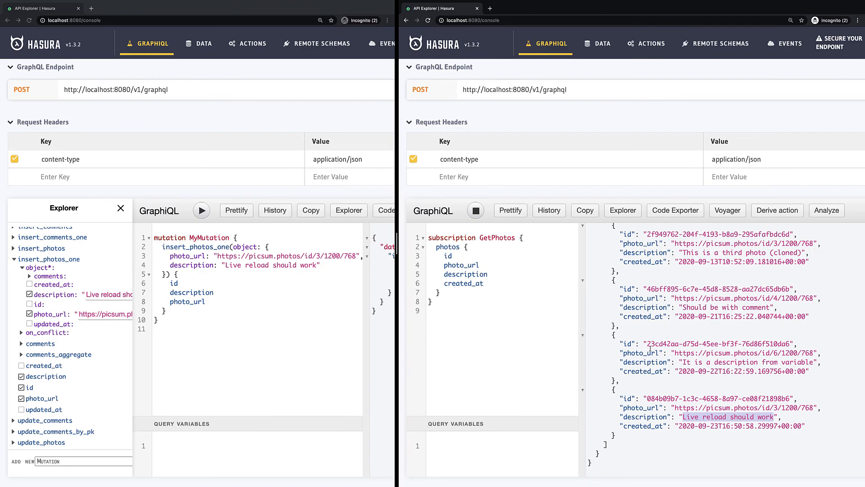
{"action": "left_click", "coordinate": [476, 210]}
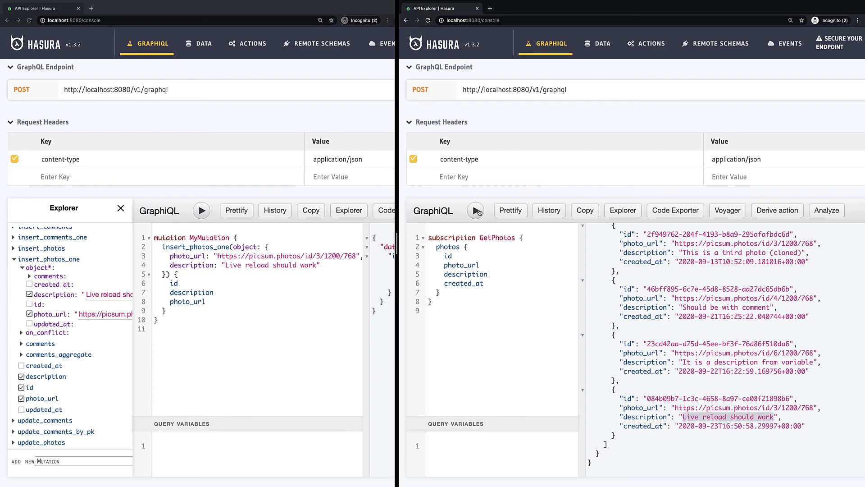